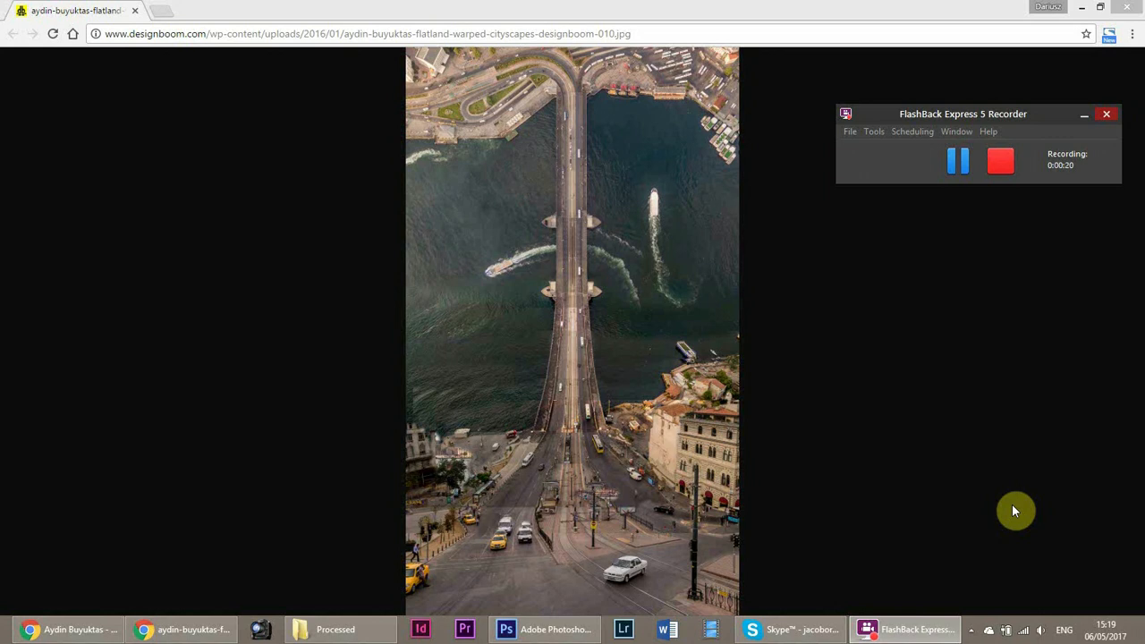
{"action": "mouse_move", "coordinate": [465, 630]}
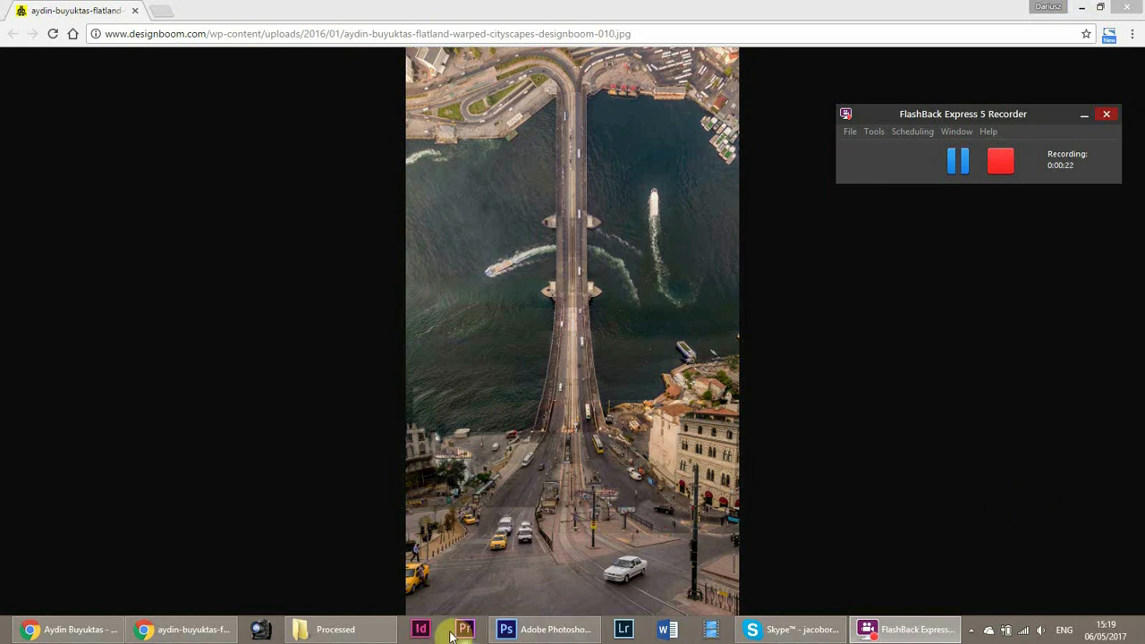
Show the Processed drone-photo folder and view DJI_0198, the tree-lined park path.
{"action": "left_click", "coordinate": [311, 630]}
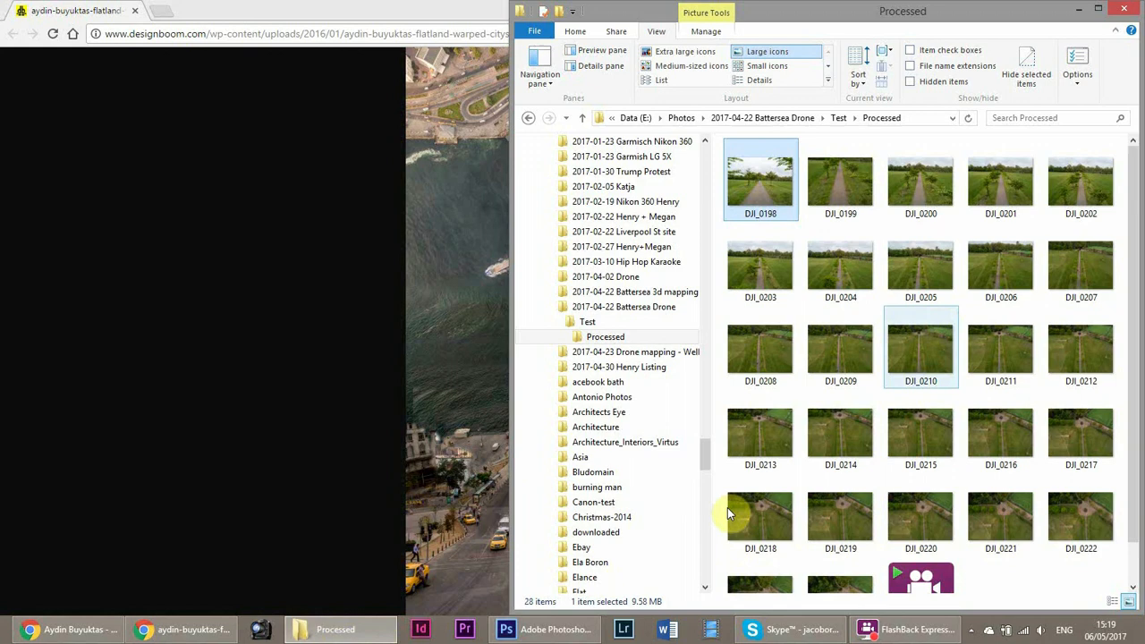
{"action": "left_click", "coordinate": [518, 630]}
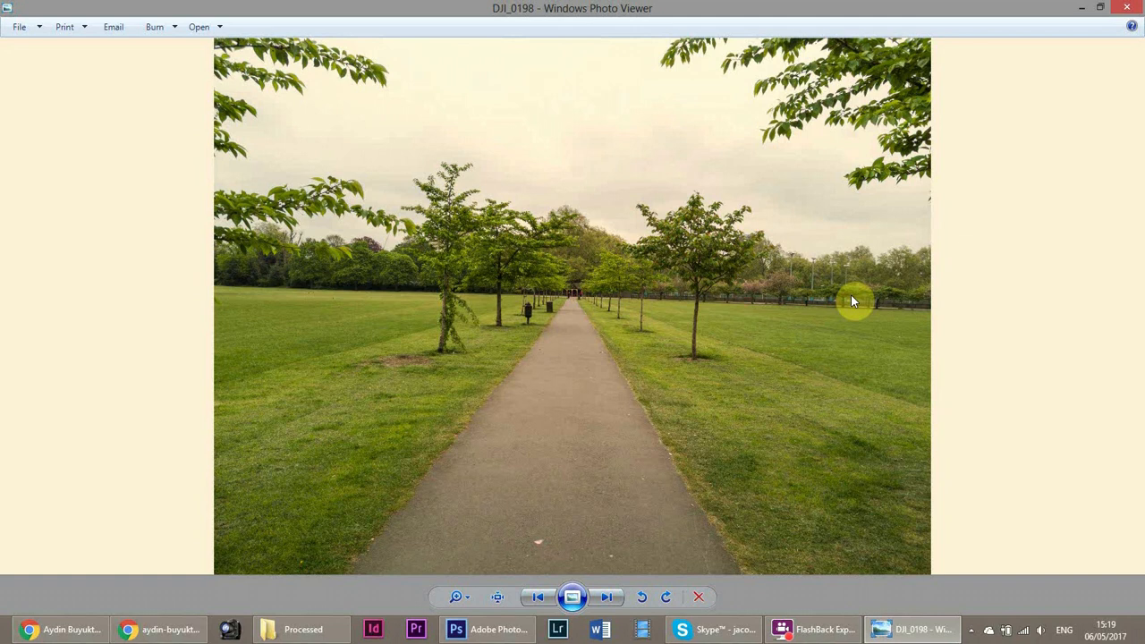
Step through the drone sequence from DJI_0199 up to the overhead pavilion shot DJI_0223.
{"action": "left_click", "coordinate": [605, 597]}
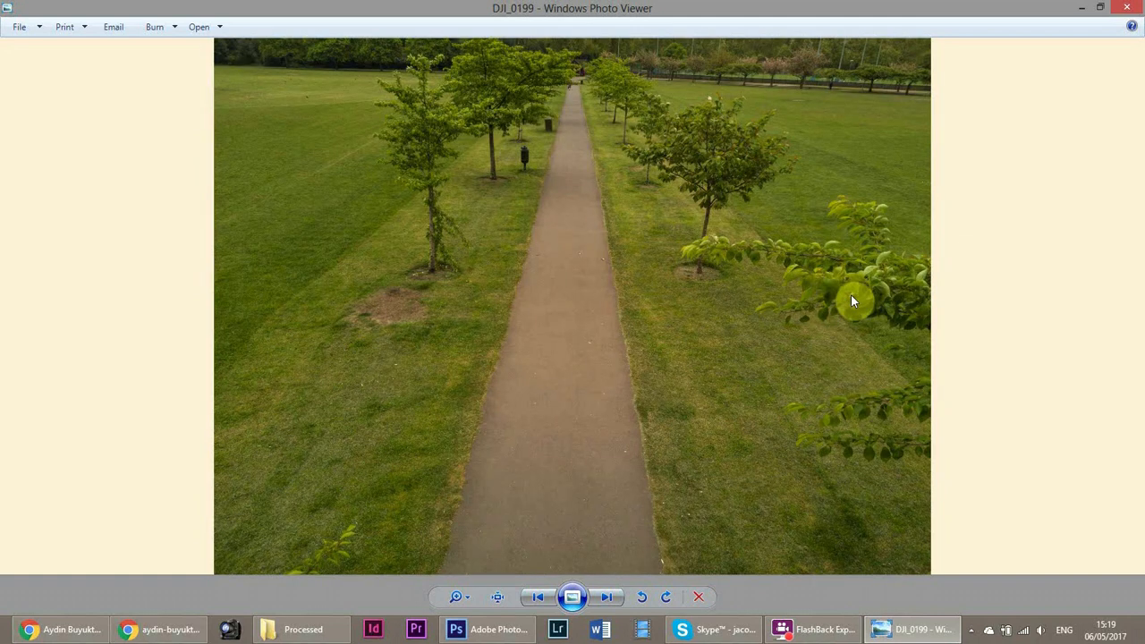
{"action": "left_click", "coordinate": [605, 597]}
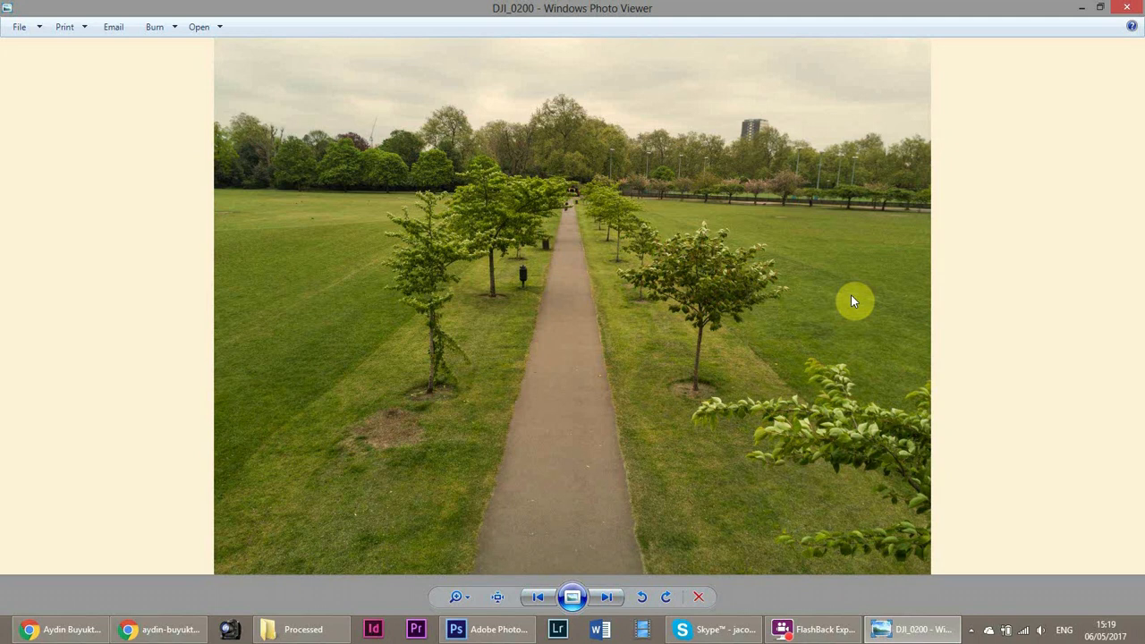
{"action": "left_click", "coordinate": [603, 598]}
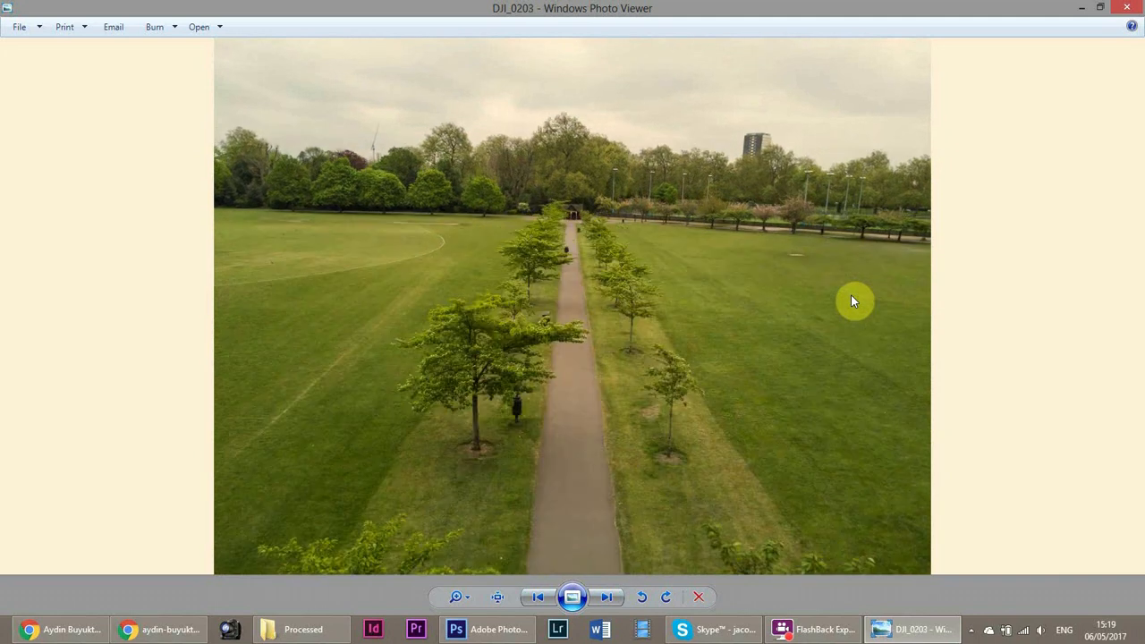
{"action": "left_click", "coordinate": [605, 597]}
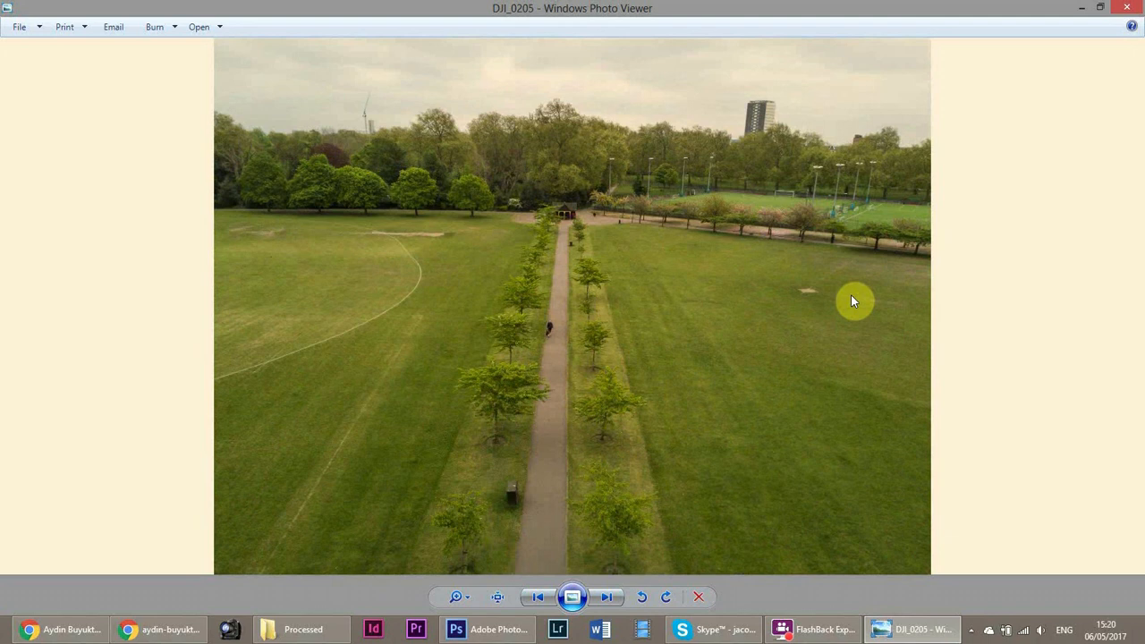
{"action": "left_click", "coordinate": [607, 595]}
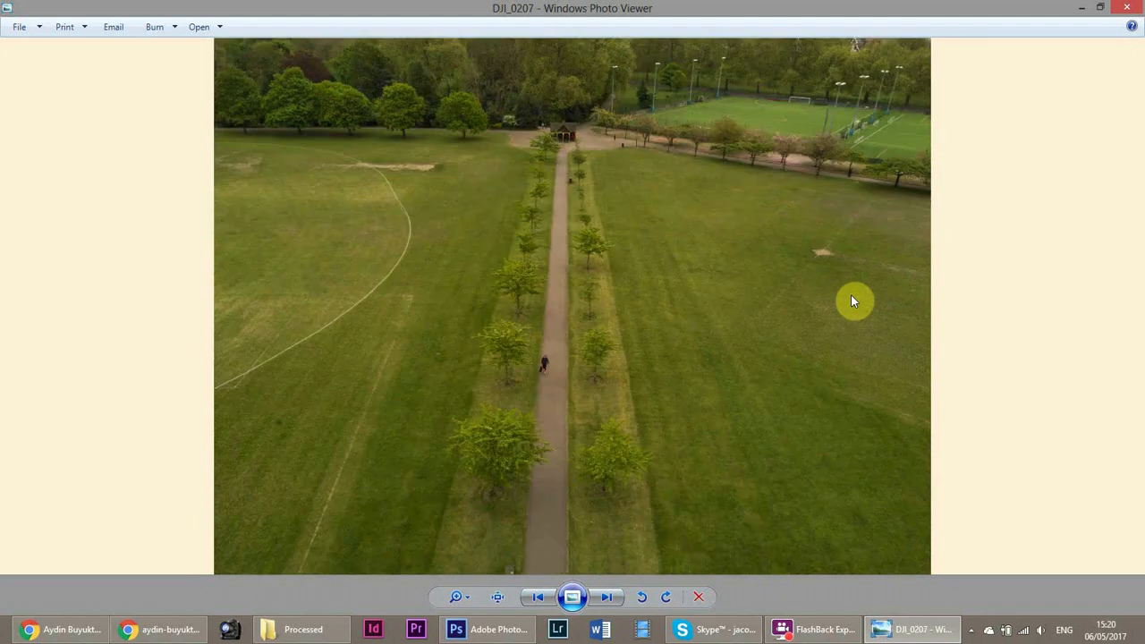
{"action": "left_click", "coordinate": [605, 597]}
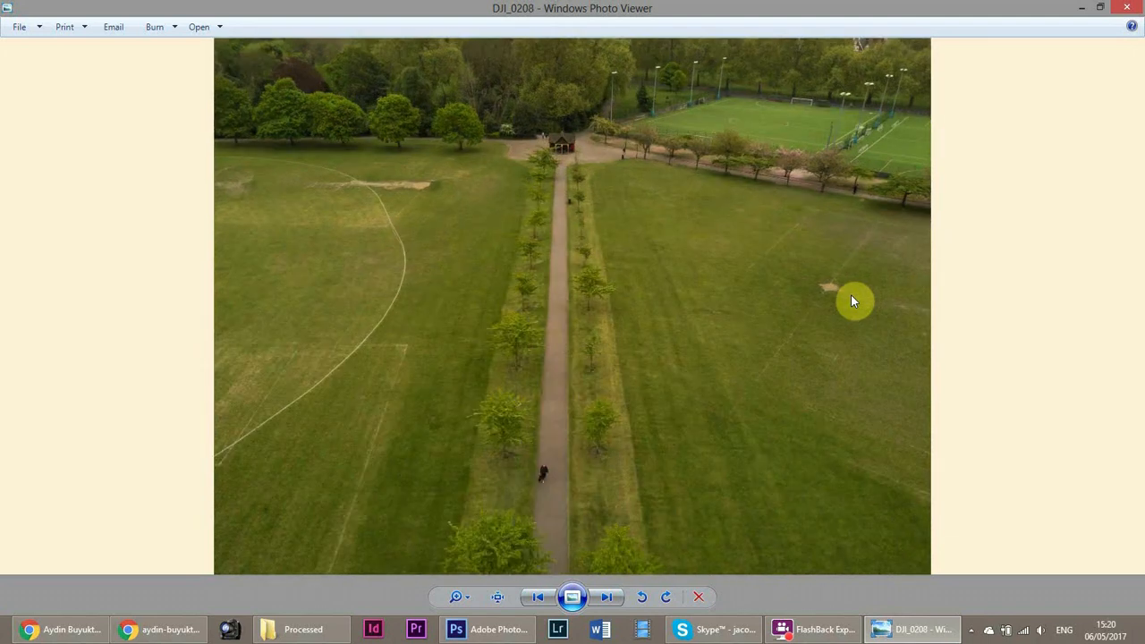
{"action": "left_click", "coordinate": [605, 596]}
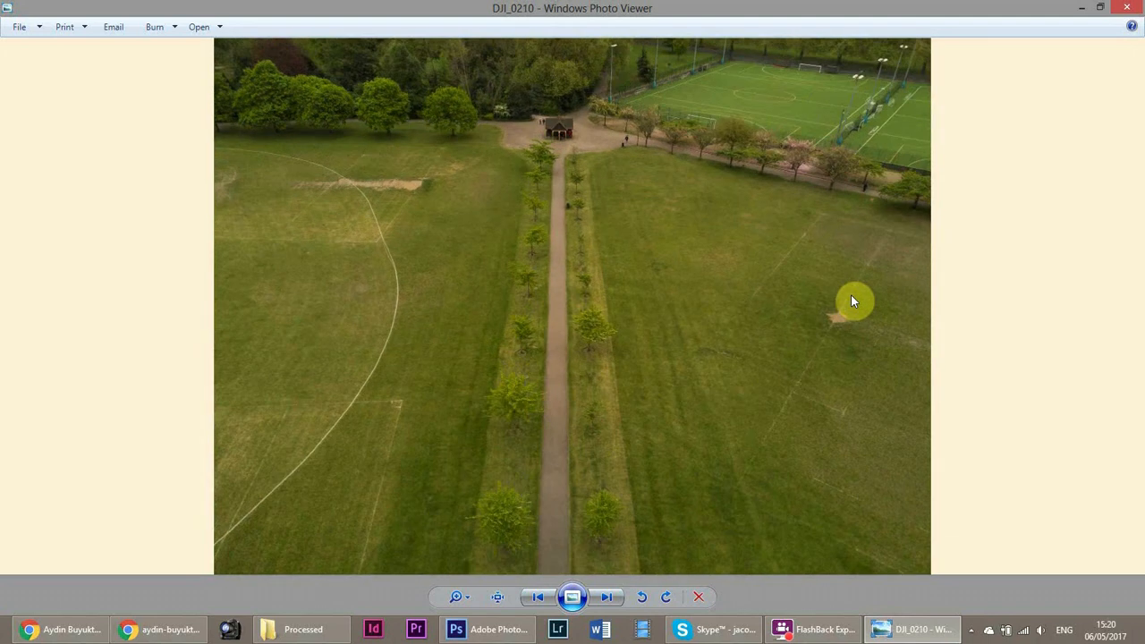
{"action": "left_click", "coordinate": [605, 598]}
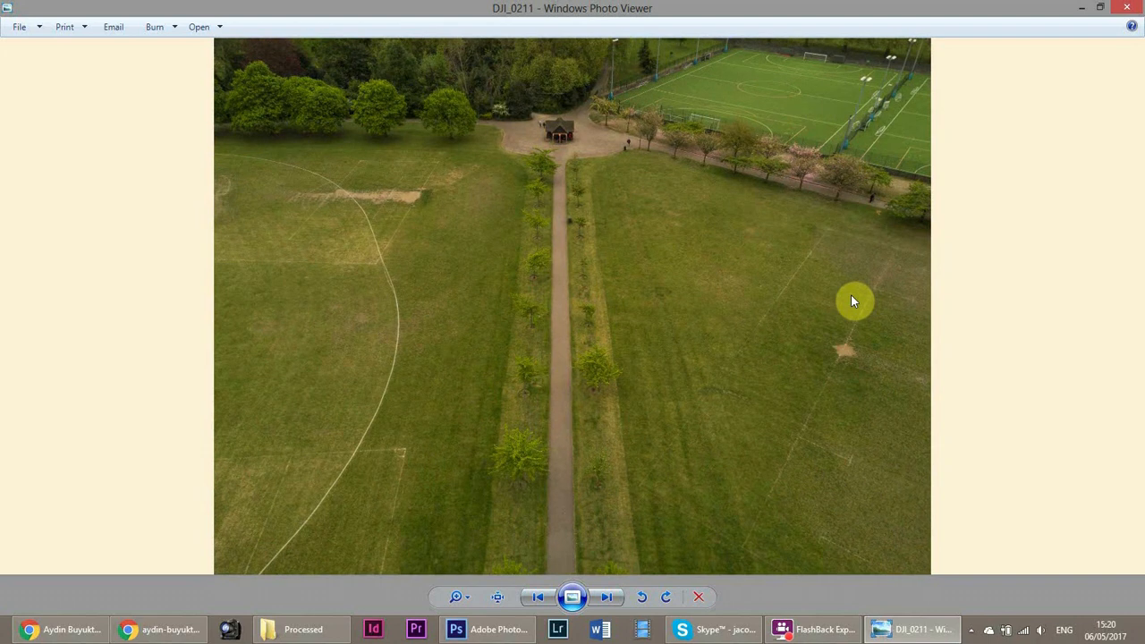
{"action": "left_click", "coordinate": [606, 597]}
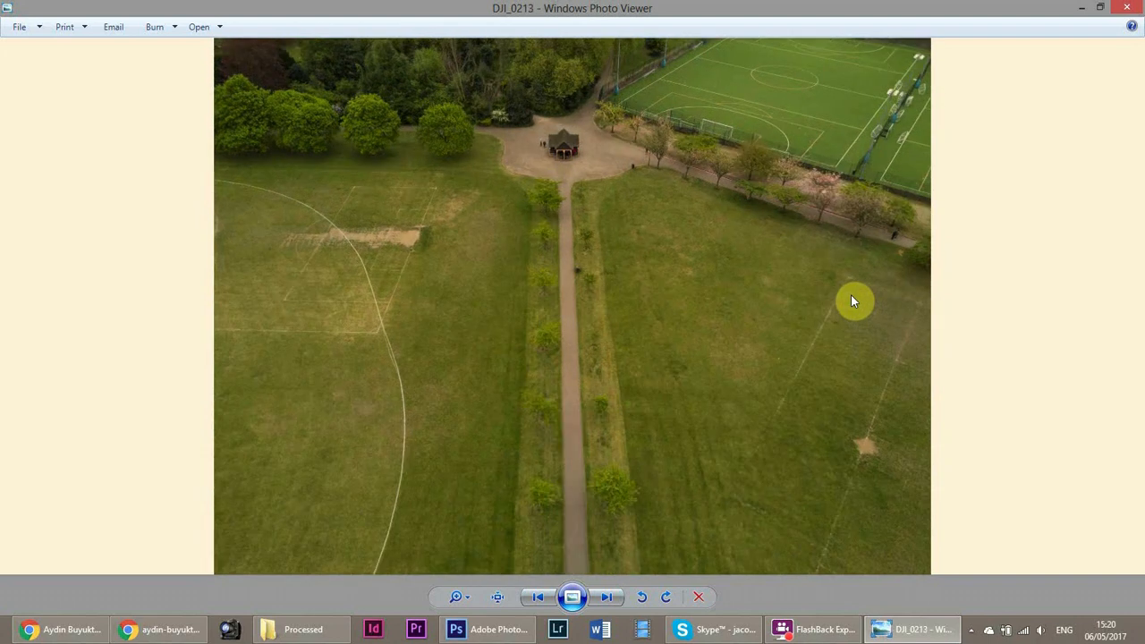
{"action": "left_click", "coordinate": [606, 596]}
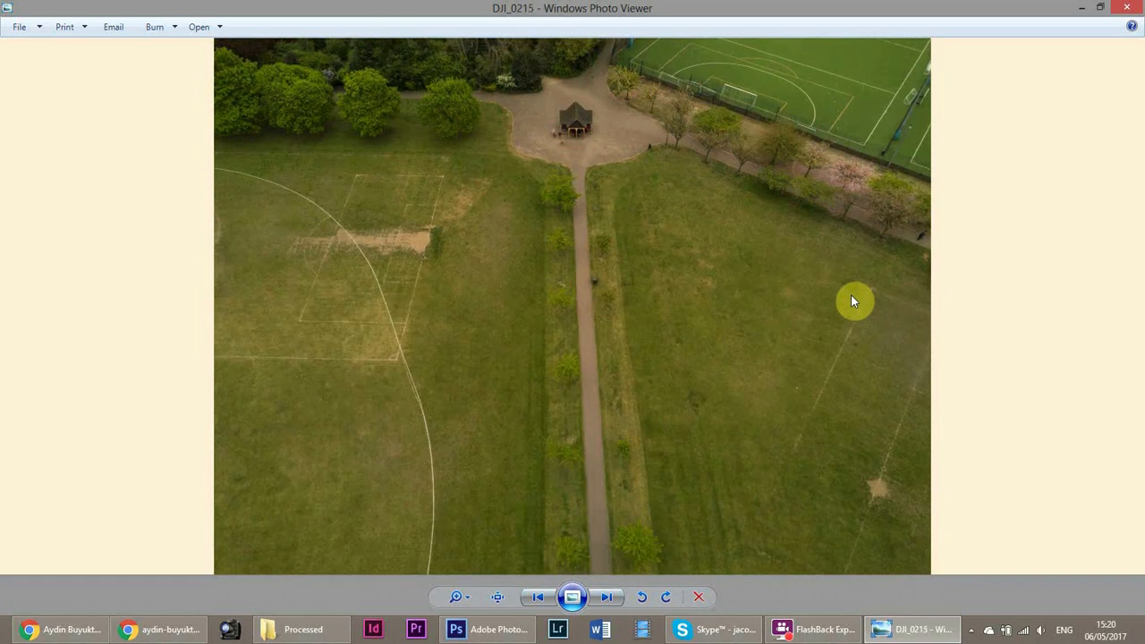
{"action": "left_click", "coordinate": [603, 597]}
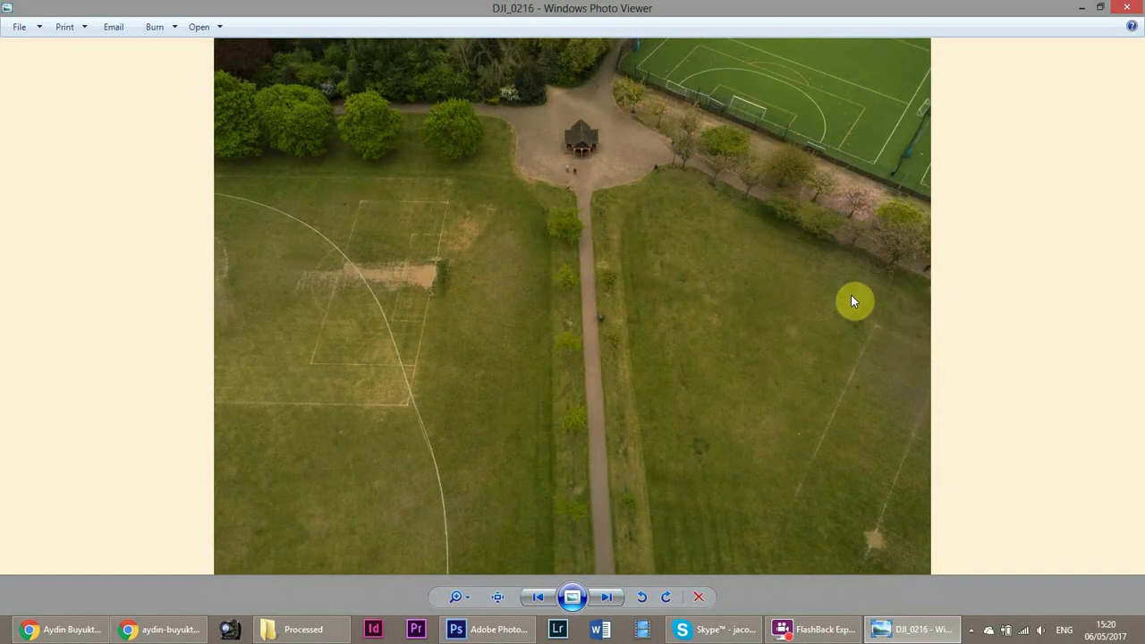
{"action": "left_click", "coordinate": [608, 596]}
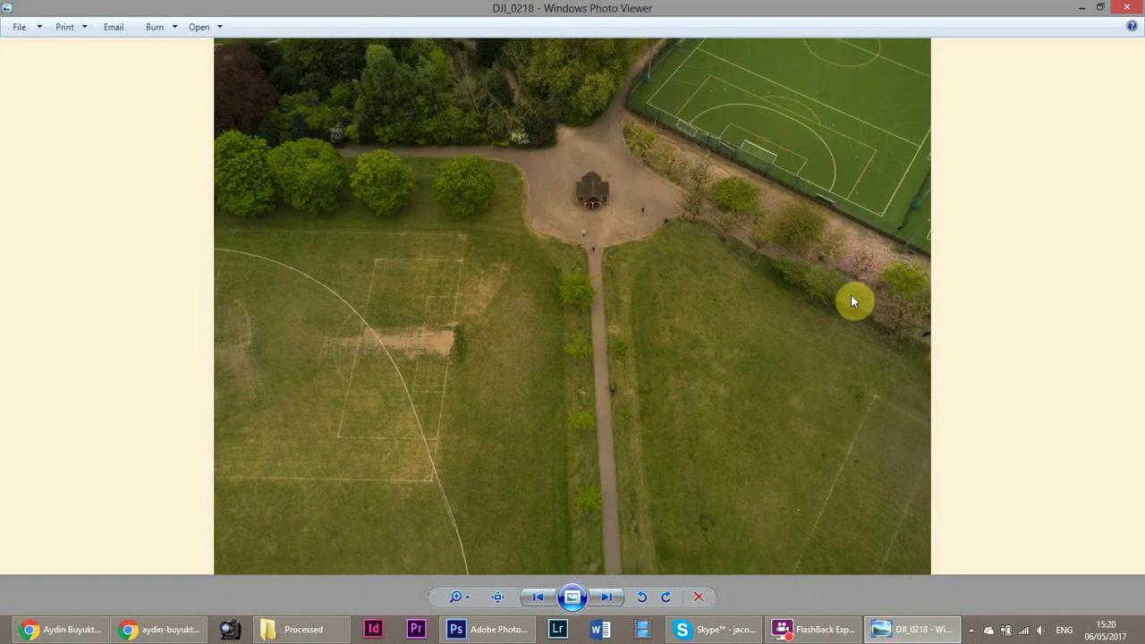
{"action": "left_click", "coordinate": [606, 595]}
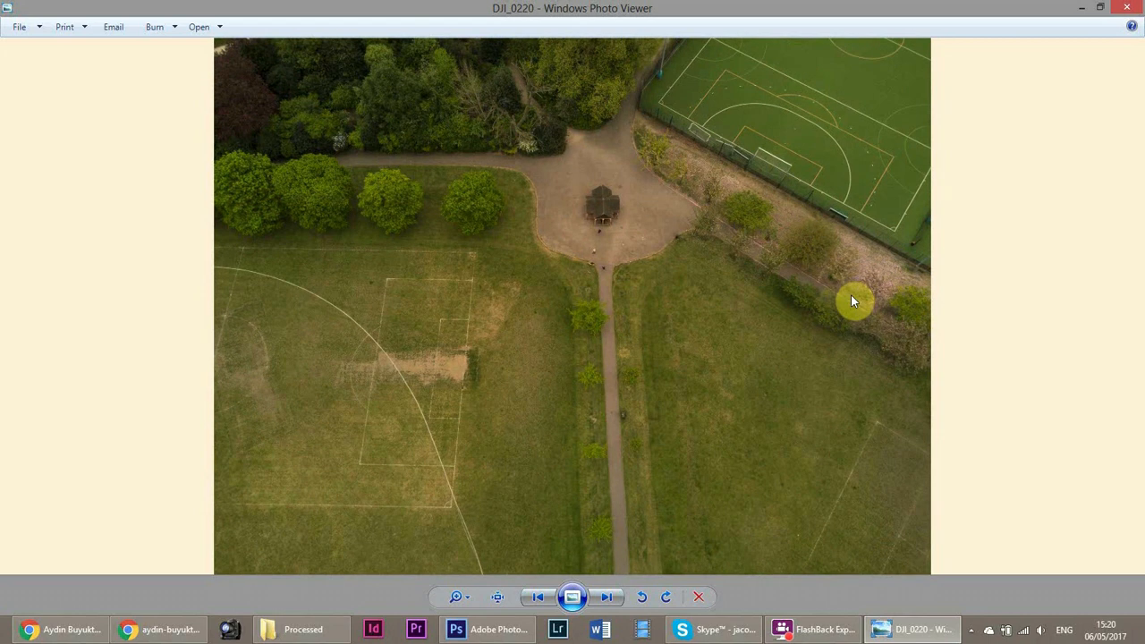
{"action": "left_click", "coordinate": [604, 597]}
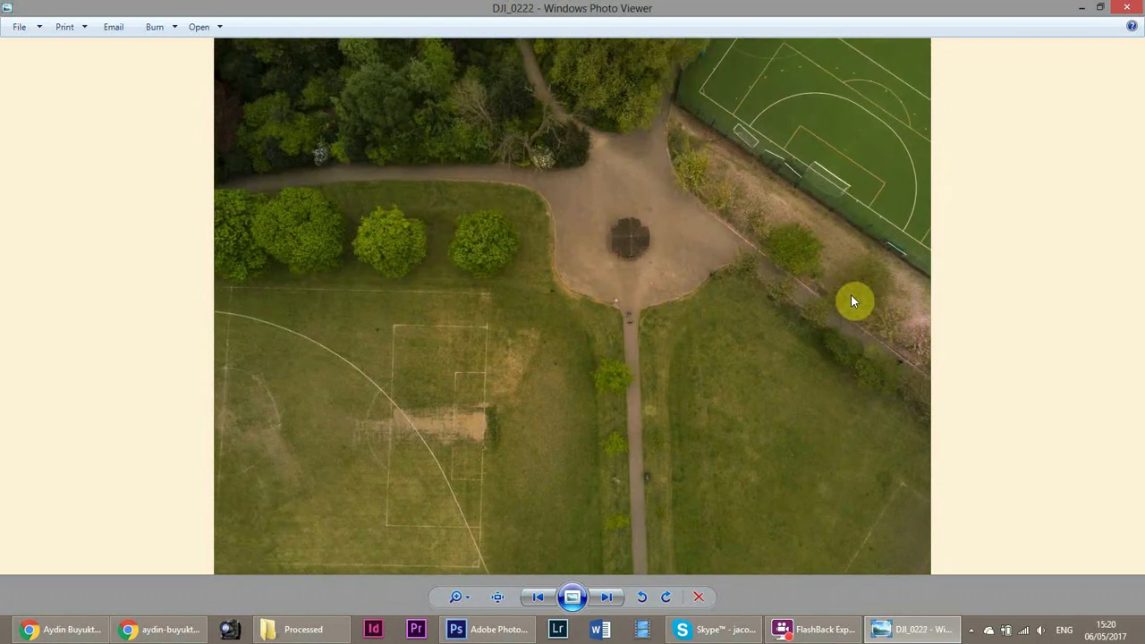
{"action": "left_click", "coordinate": [607, 597]}
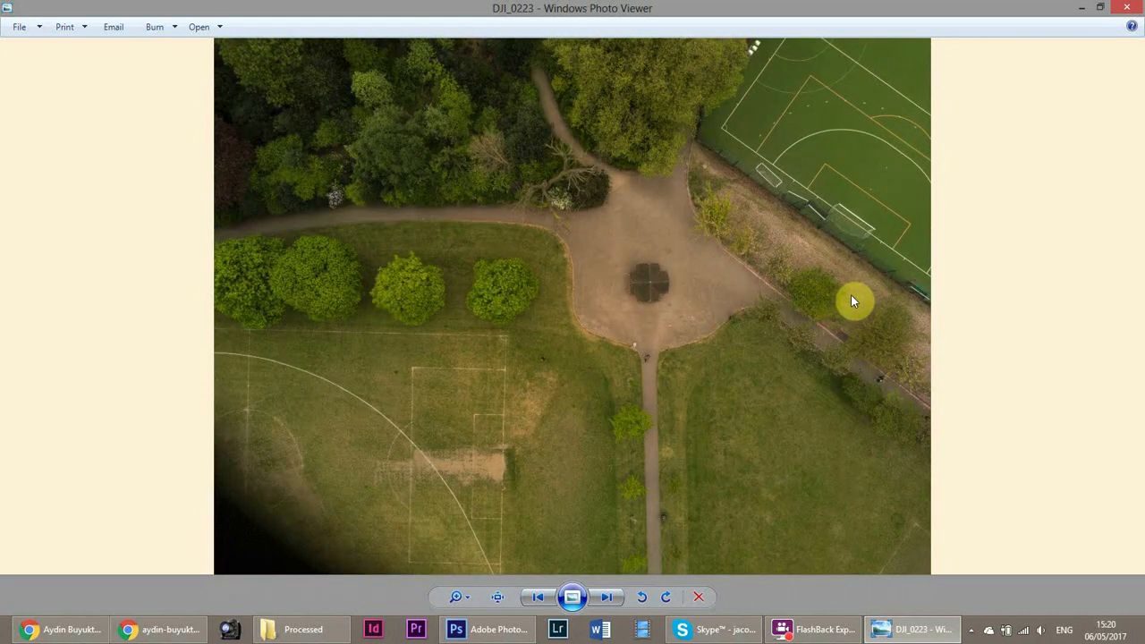
{"action": "left_click", "coordinate": [606, 596]}
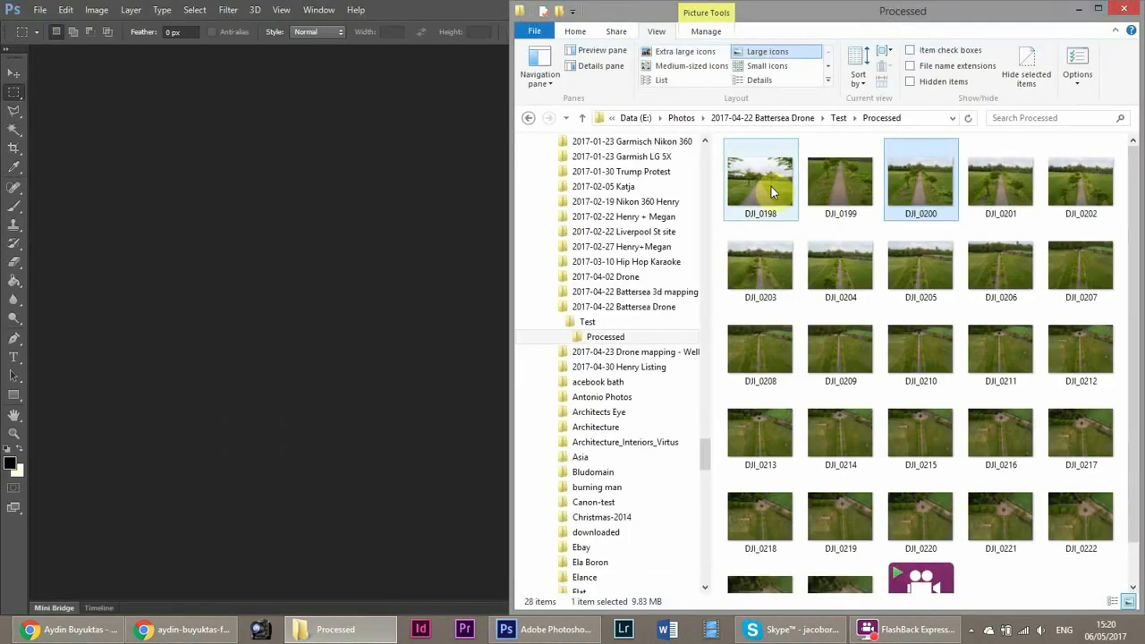
Reopen DJI_0198 in Windows Photo Viewer and advance to the next photo.
{"action": "double_click", "coordinate": [760, 179]}
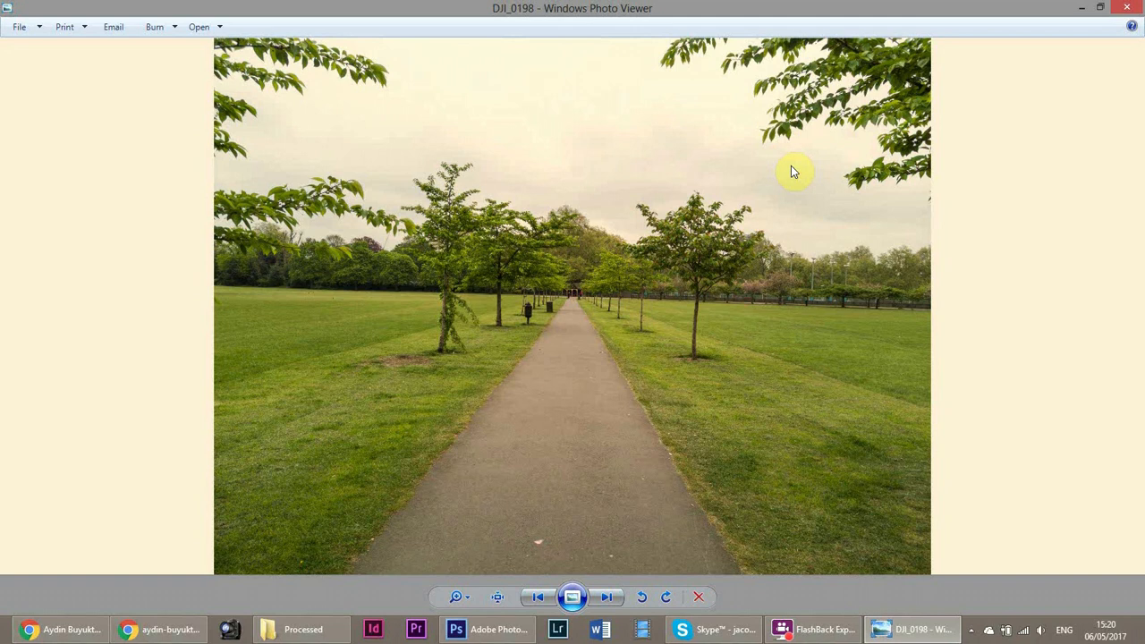
{"action": "left_click", "coordinate": [605, 594]}
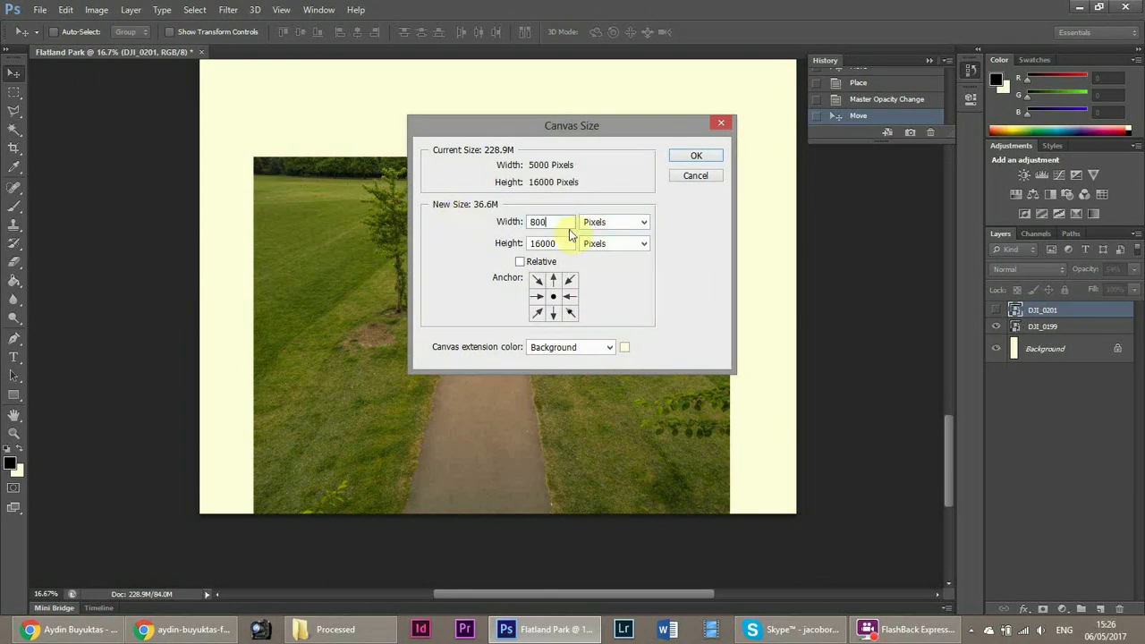
Enlarge the canvas, scale DJI_0201 to match DJI_0199 and erase its overlapping lower edge.
{"action": "left_click", "coordinate": [696, 154]}
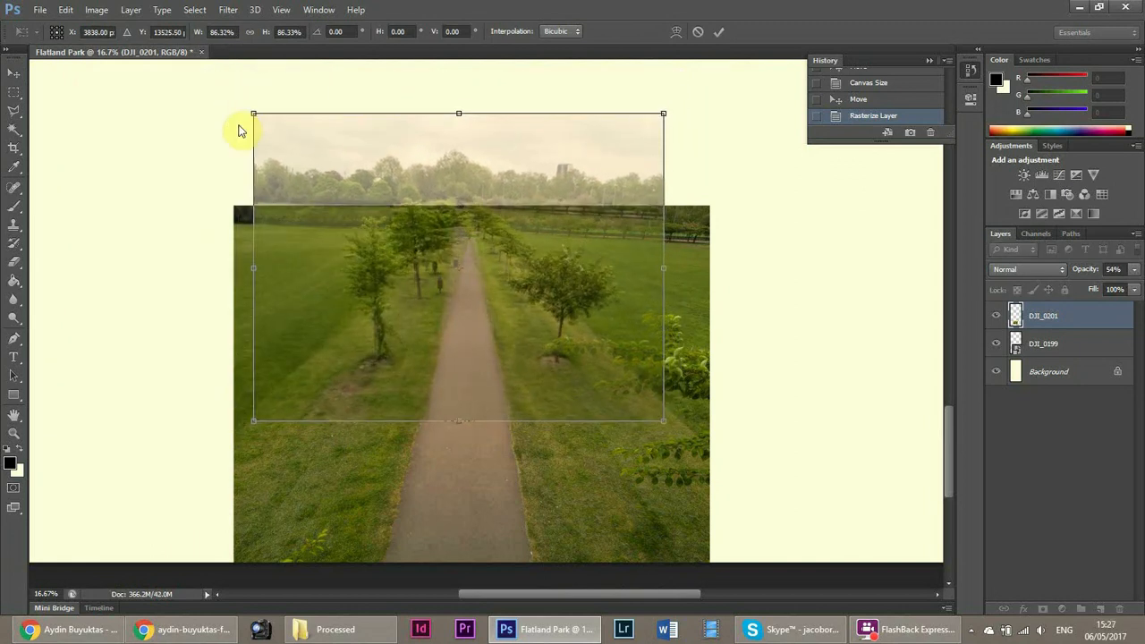
{"action": "left_click_drag", "start_coordinate": [662, 114], "coordinate": [670, 121]}
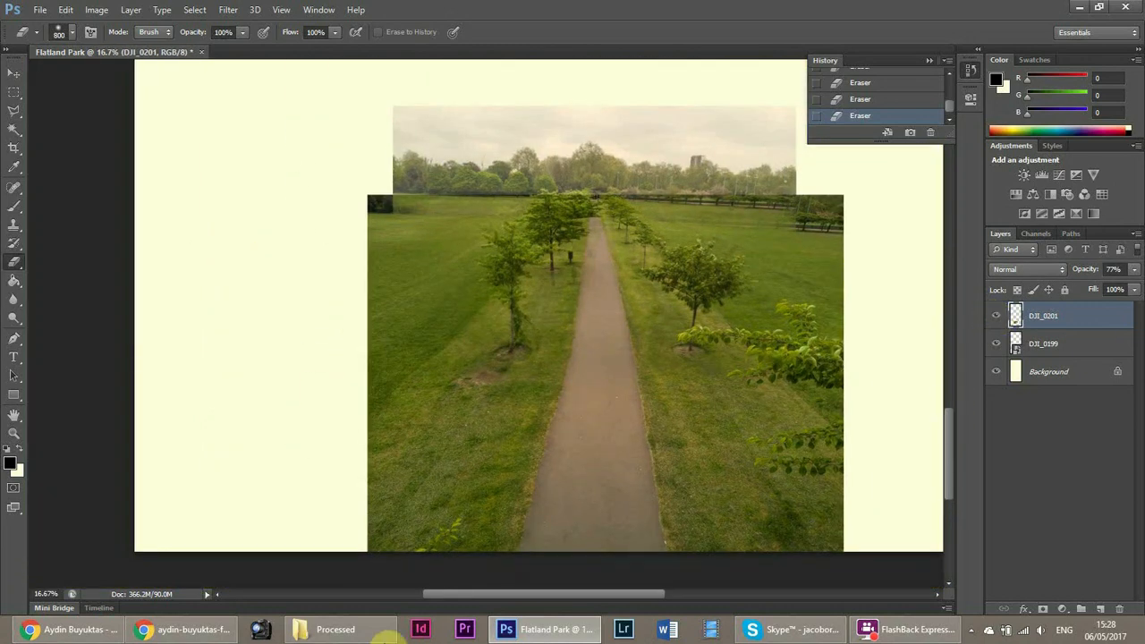
{"action": "left_click", "coordinate": [319, 629]}
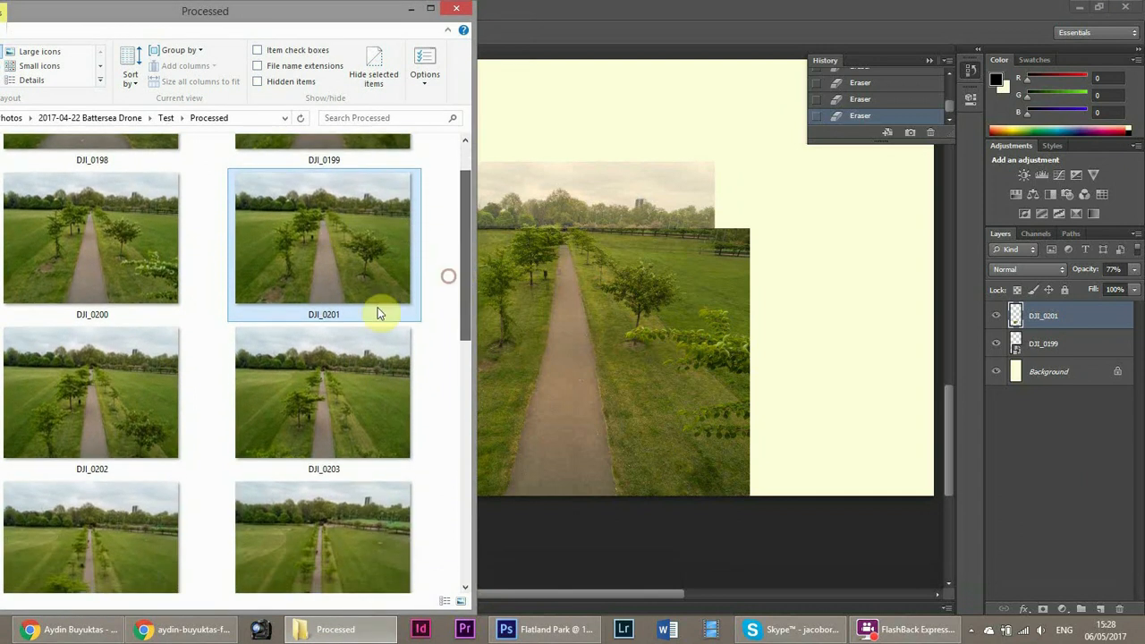
Pick DJI_0203 from the Processed folder to add as a new layer in the composite.
{"action": "left_click", "coordinate": [995, 343]}
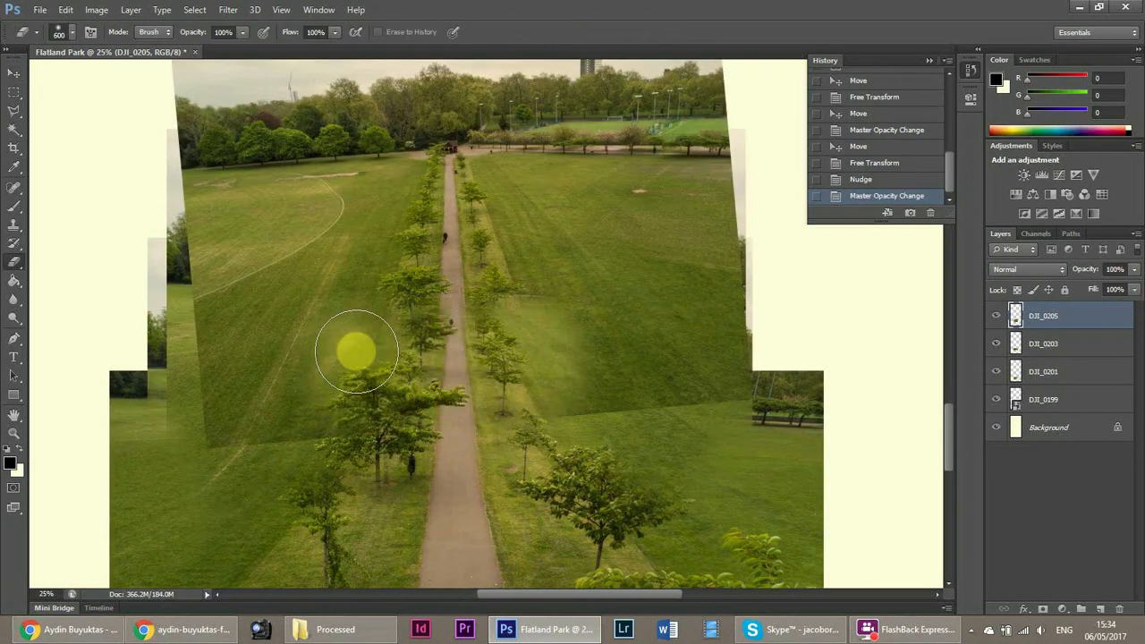
Position DJI_0208 in line with the path and erase its bottom seam into the photo below.
{"action": "left_click_drag", "start_coordinate": [357, 350], "coordinate": [415, 426]}
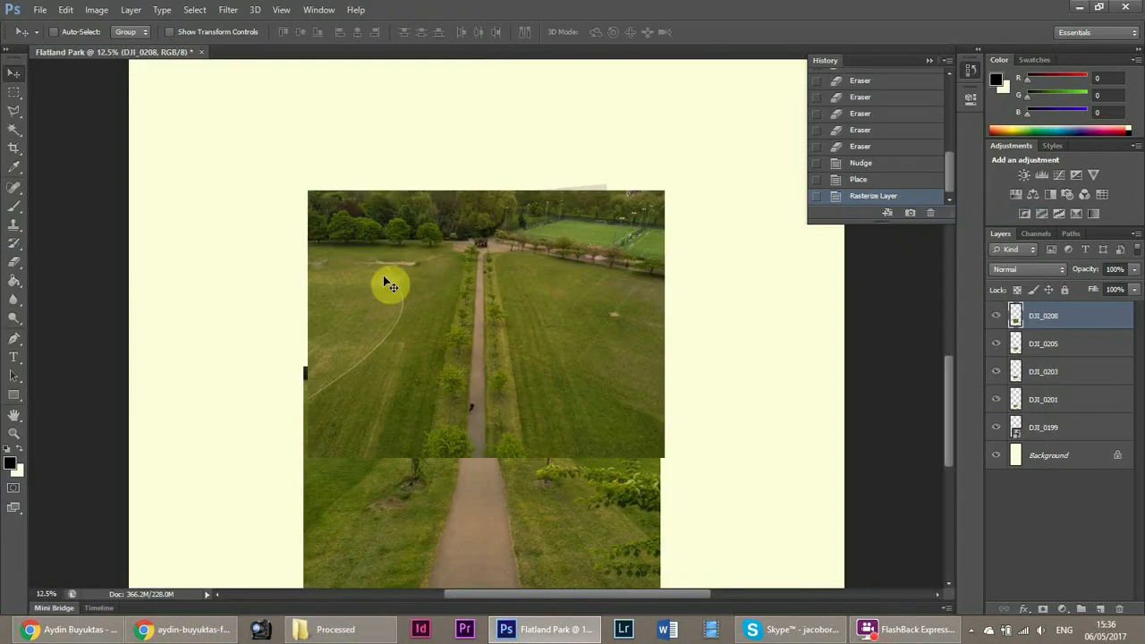
{"action": "left_click_drag", "start_coordinate": [390, 284], "coordinate": [490, 311]}
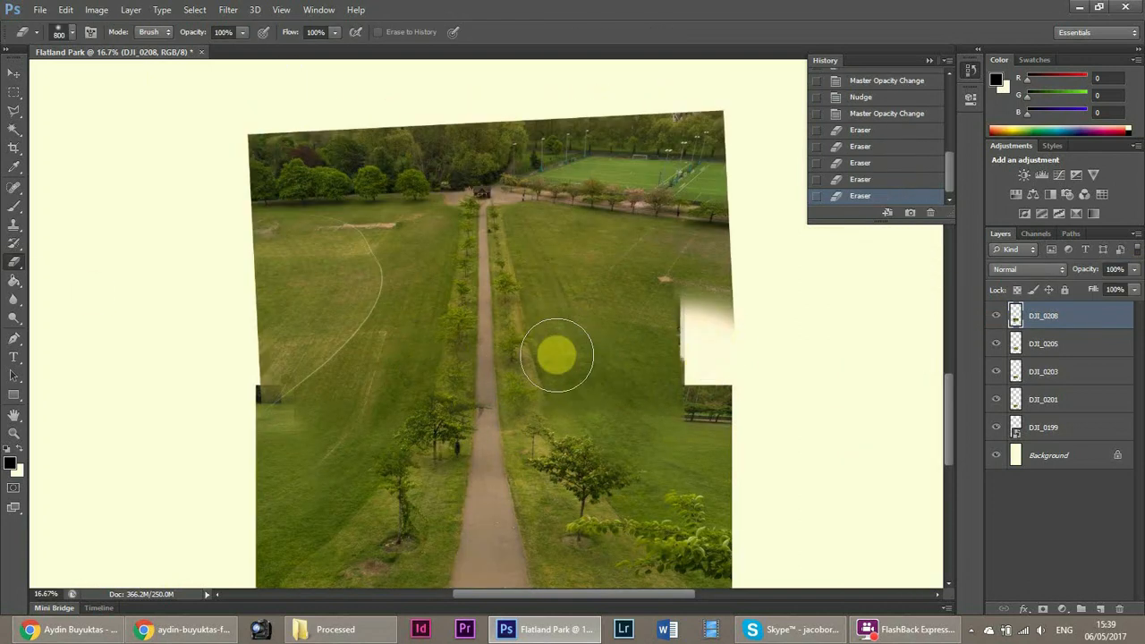
{"action": "left_click", "coordinate": [566, 351]}
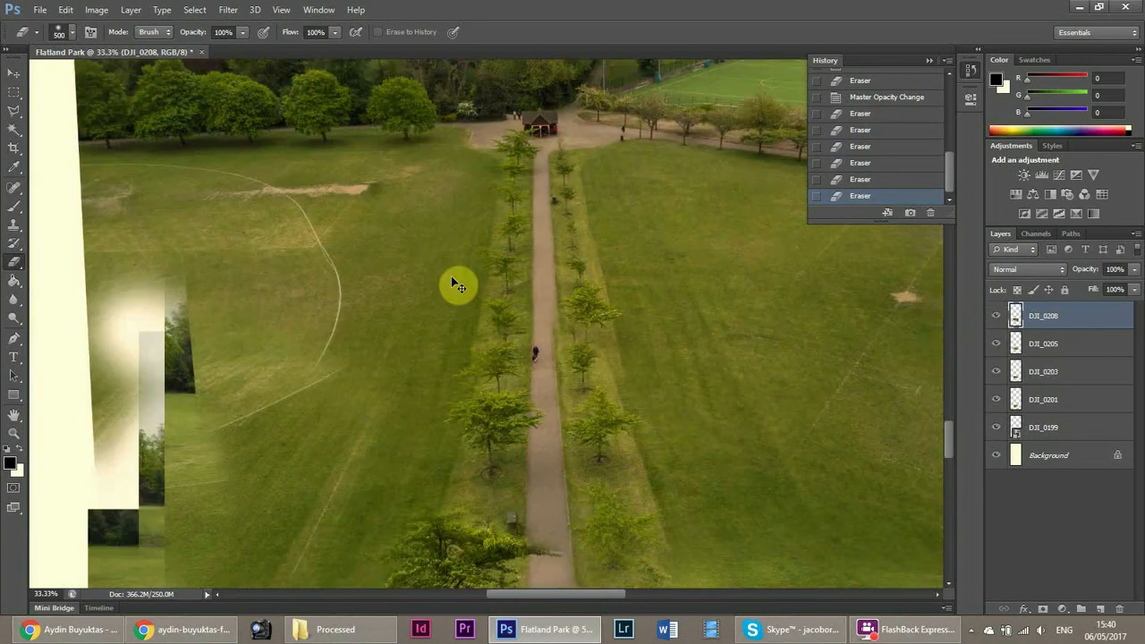
{"action": "left_click", "coordinate": [1048, 344]}
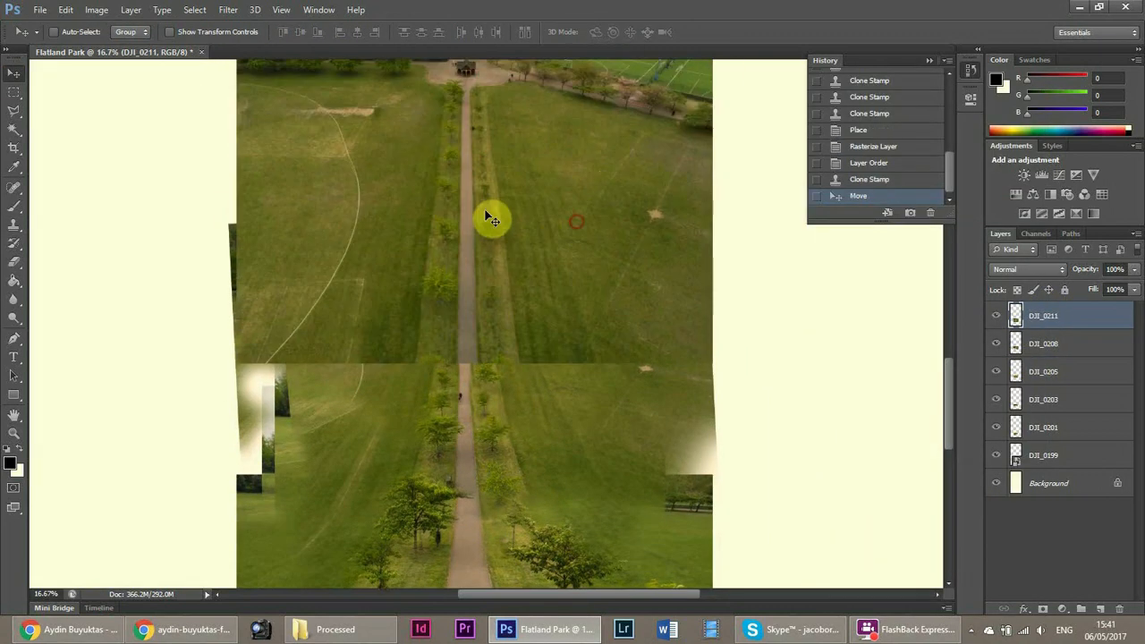
Align DJI_0211 and soften its seam, rotate DJI_0215 to the path, and toggle it to compare.
{"action": "left_click_drag", "start_coordinate": [490, 222], "coordinate": [490, 294]}
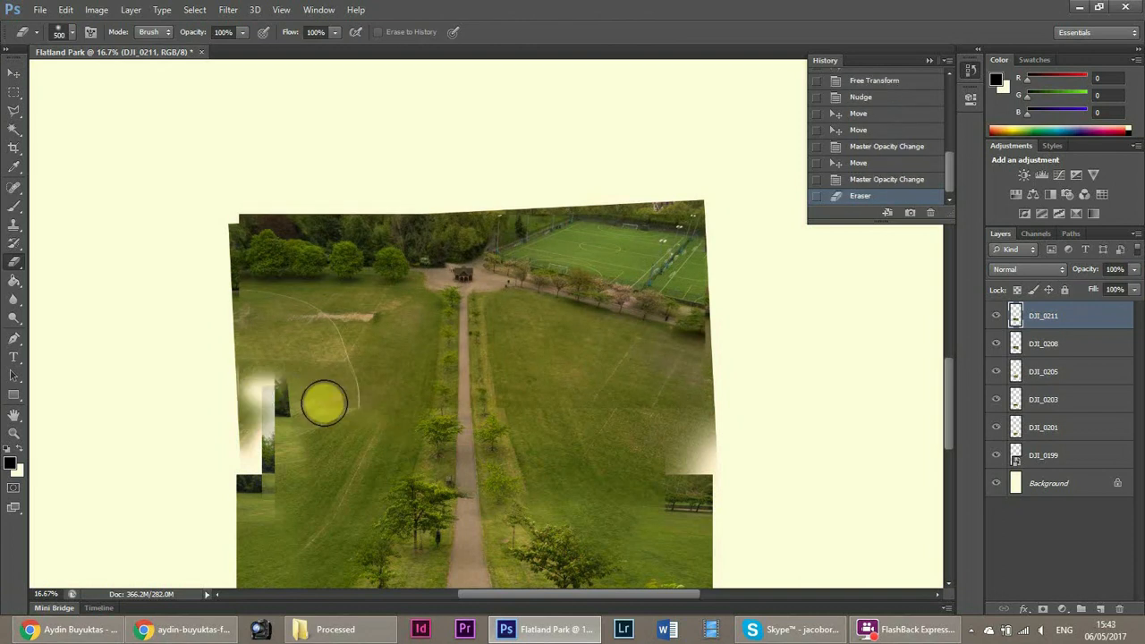
{"action": "left_click_drag", "start_coordinate": [325, 404], "coordinate": [573, 419]}
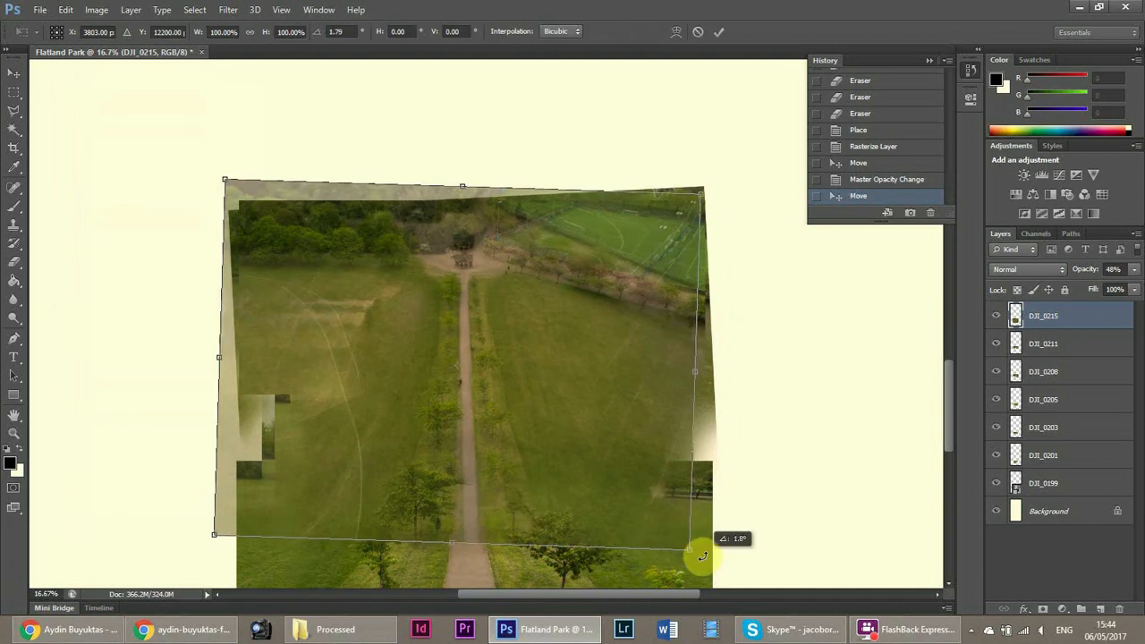
{"action": "left_click_drag", "start_coordinate": [702, 556], "coordinate": [682, 412]}
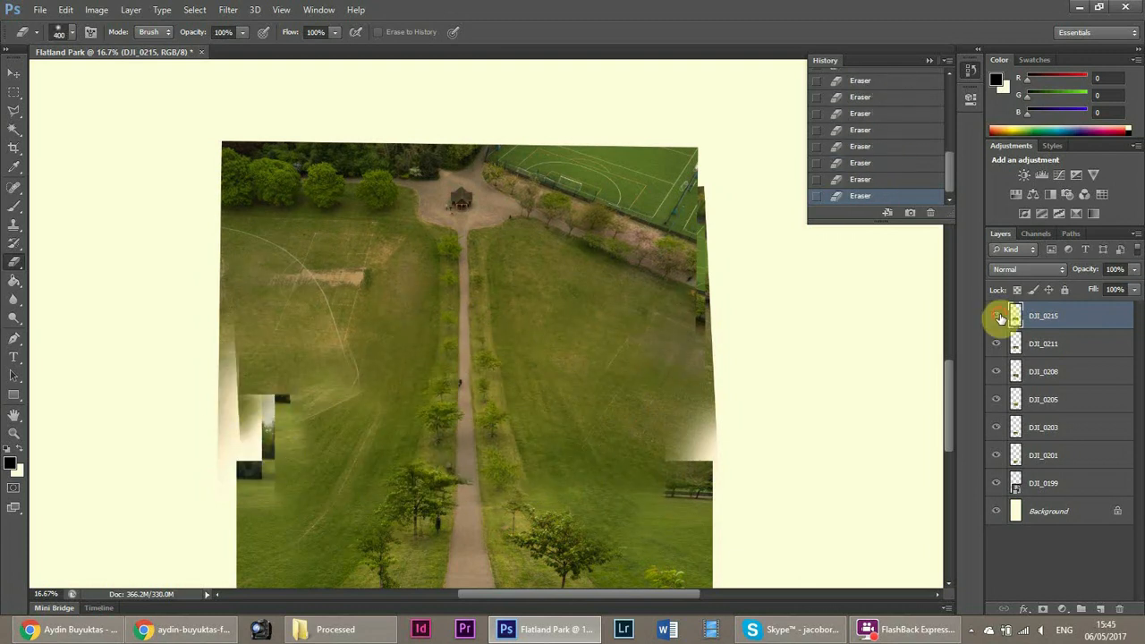
{"action": "left_click", "coordinate": [336, 629]}
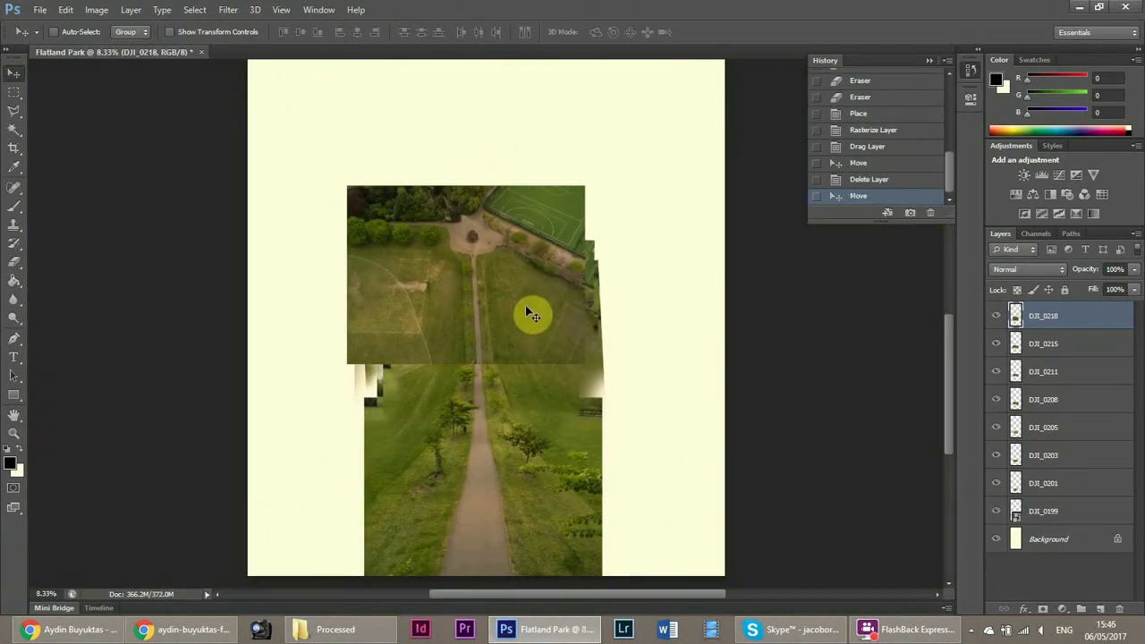
Align DJI_0218, DJI_0223 and DJI_0224 up to the sports pitches, checking and erasing each seam.
{"action": "left_click", "coordinate": [1113, 269]}
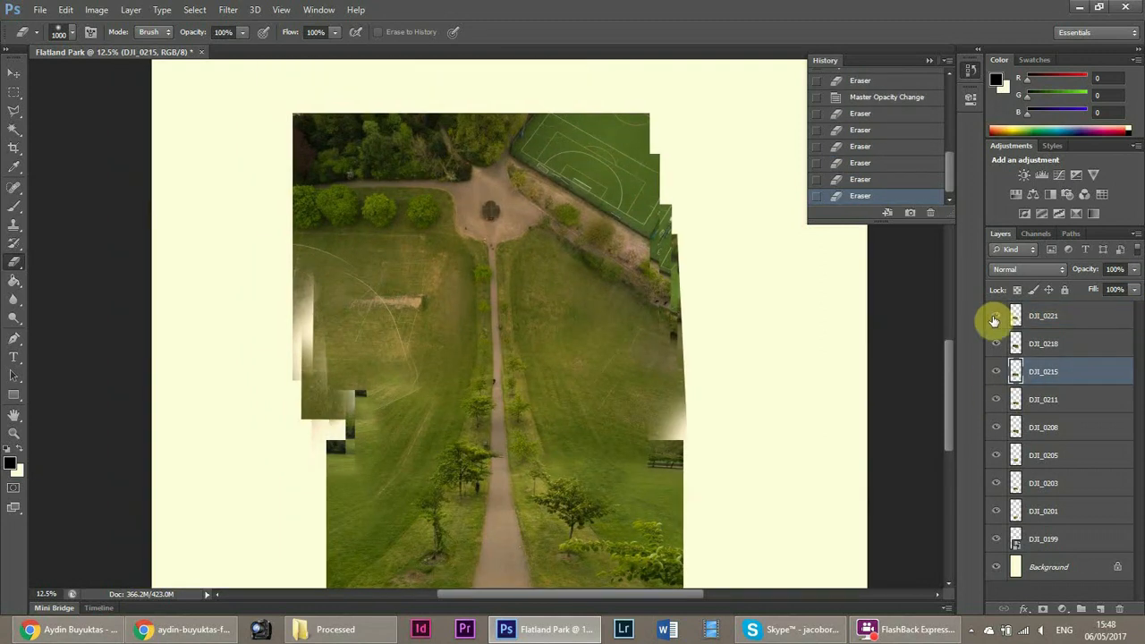
{"action": "left_click", "coordinate": [333, 630]}
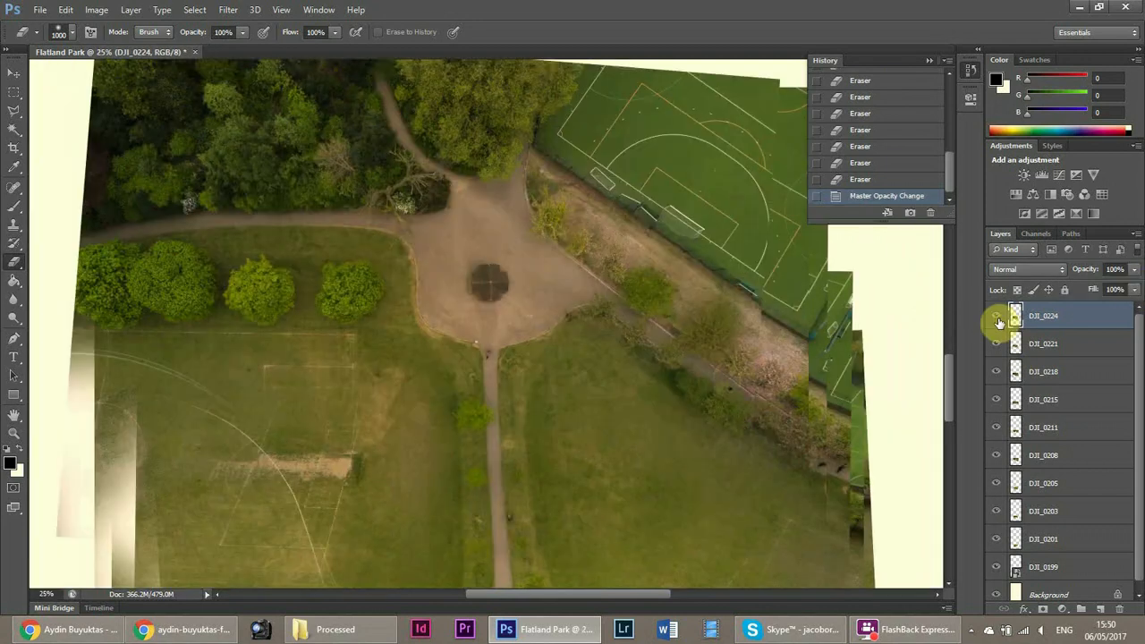
{"action": "left_click", "coordinate": [995, 315]}
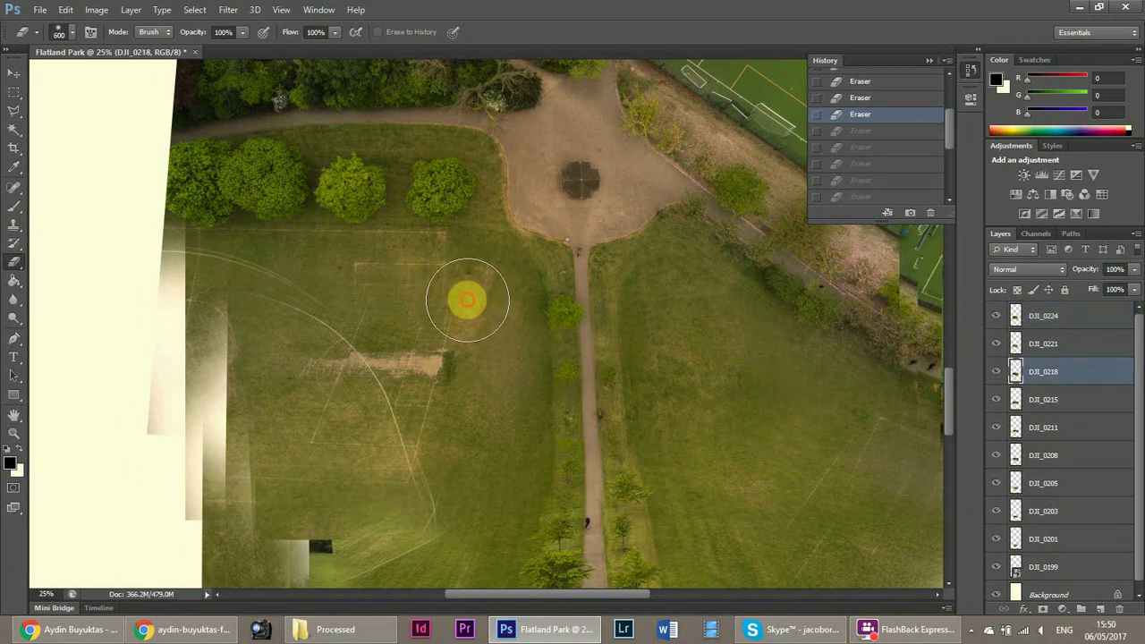
{"action": "left_click", "coordinate": [1044, 315]}
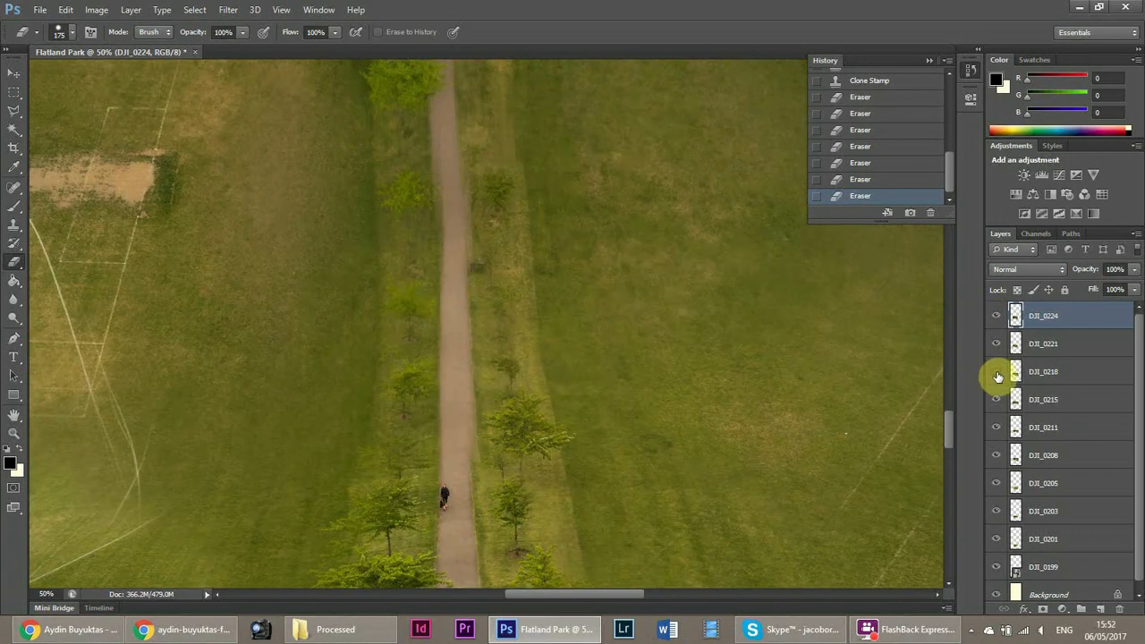
{"action": "left_click", "coordinate": [1063, 370]}
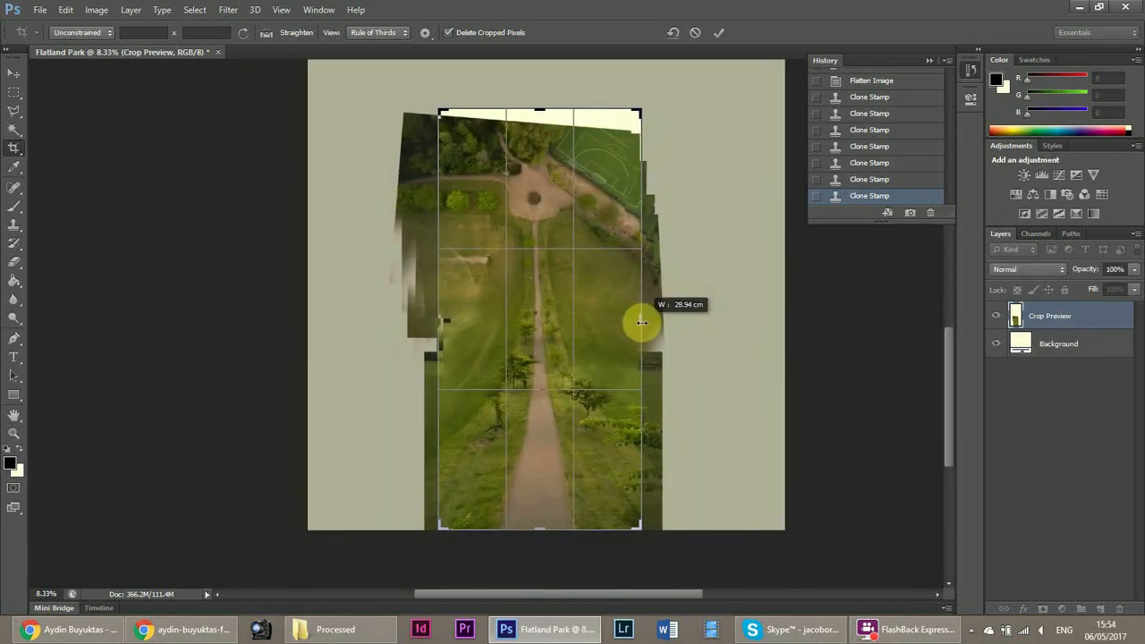
Apply the crop to a tall strip around the park path.
{"action": "key", "text": "Enter"}
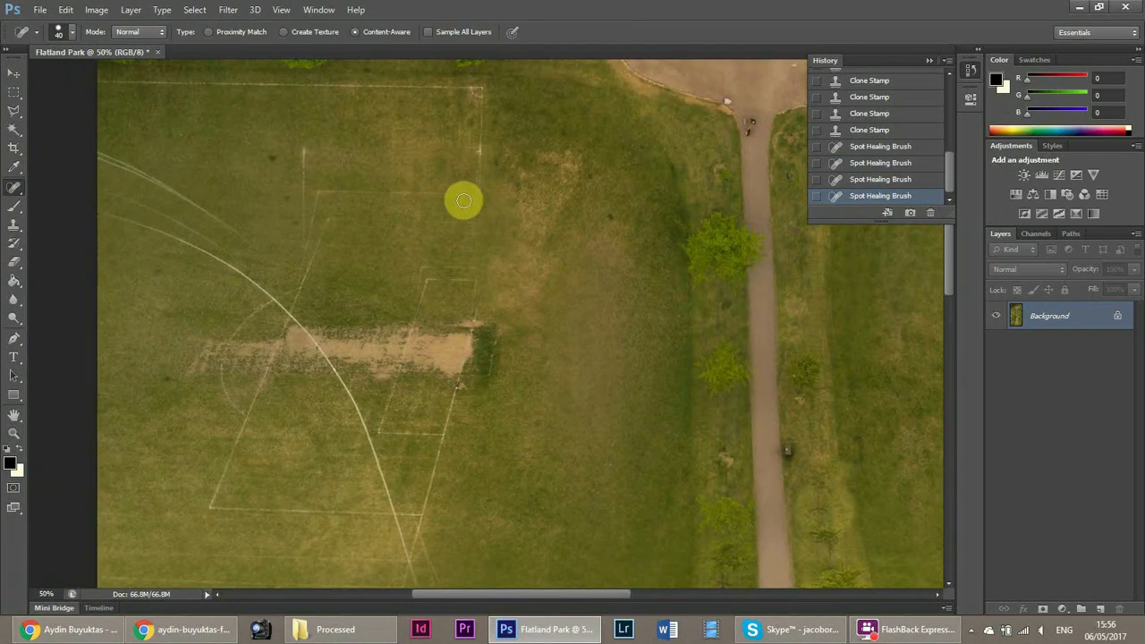
Spot-heal the marks on the grass field beside the upper path with Content-Aware.
{"action": "left_click_drag", "start_coordinate": [465, 200], "coordinate": [133, 201]}
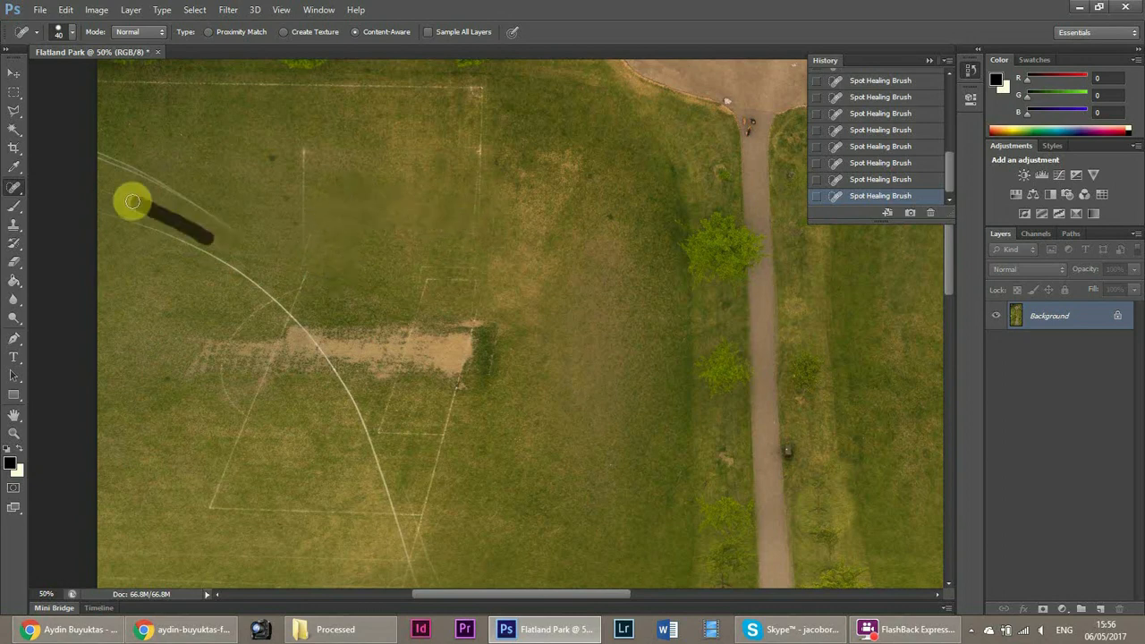
{"action": "left_click", "coordinate": [134, 200]}
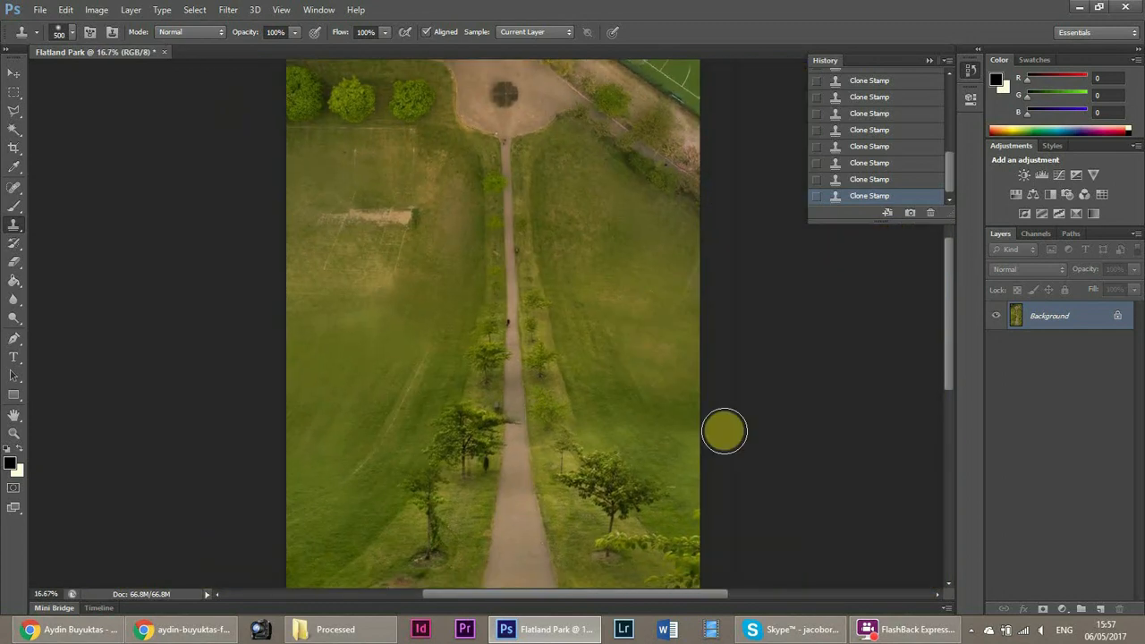
{"action": "mouse_move", "coordinate": [783, 435]}
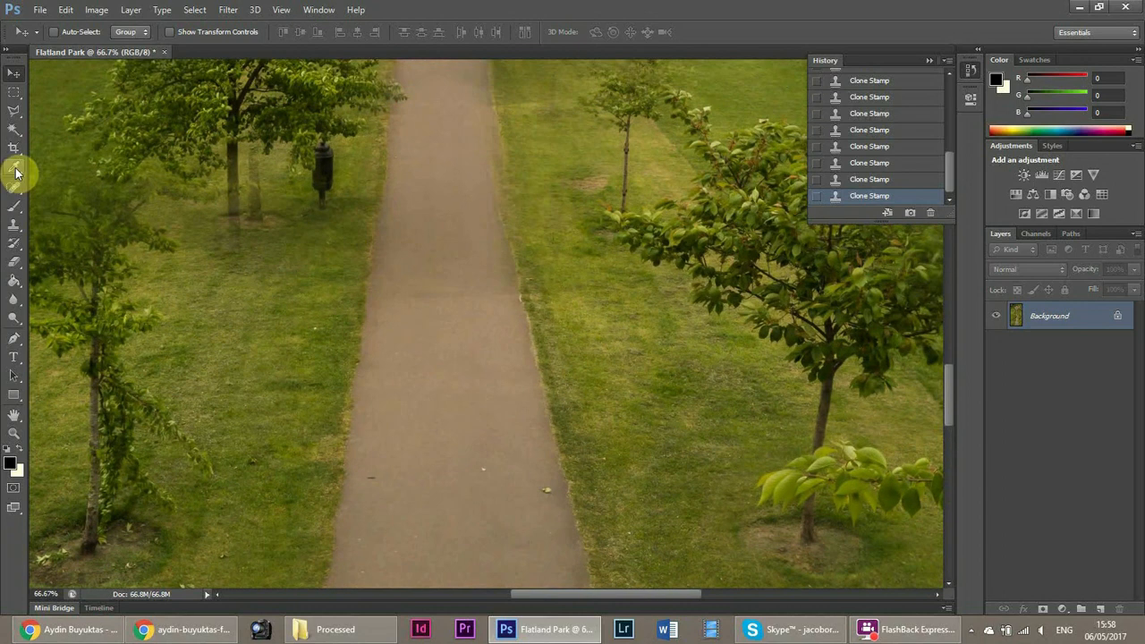
Clone-stamp over a blemish on the tree-lined path at the bottom of the image.
{"action": "left_click", "coordinate": [14, 176]}
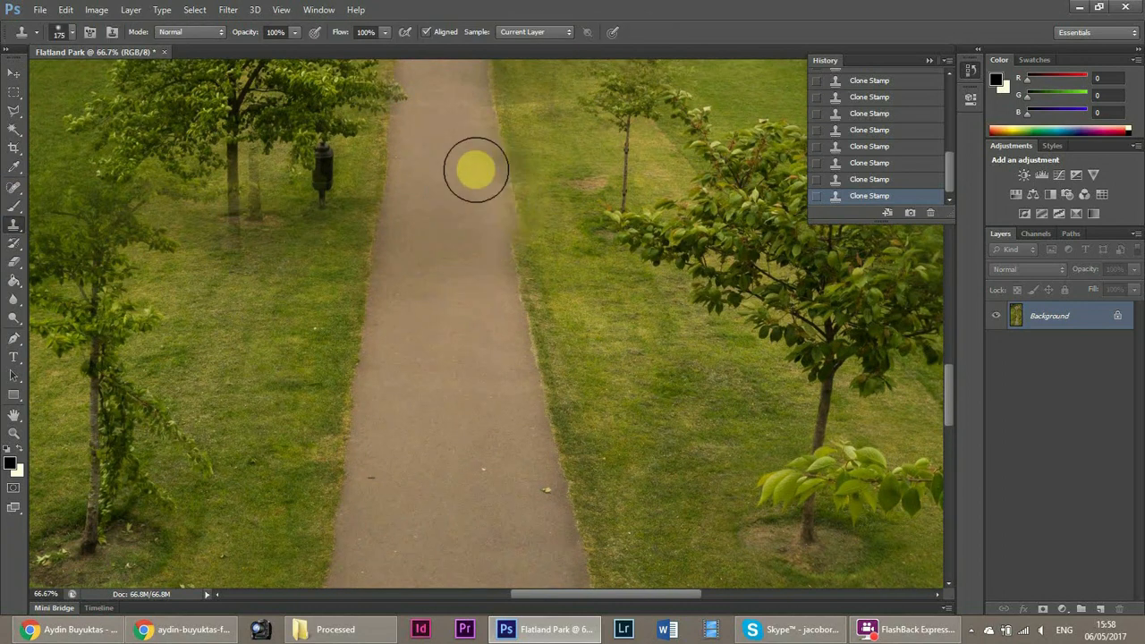